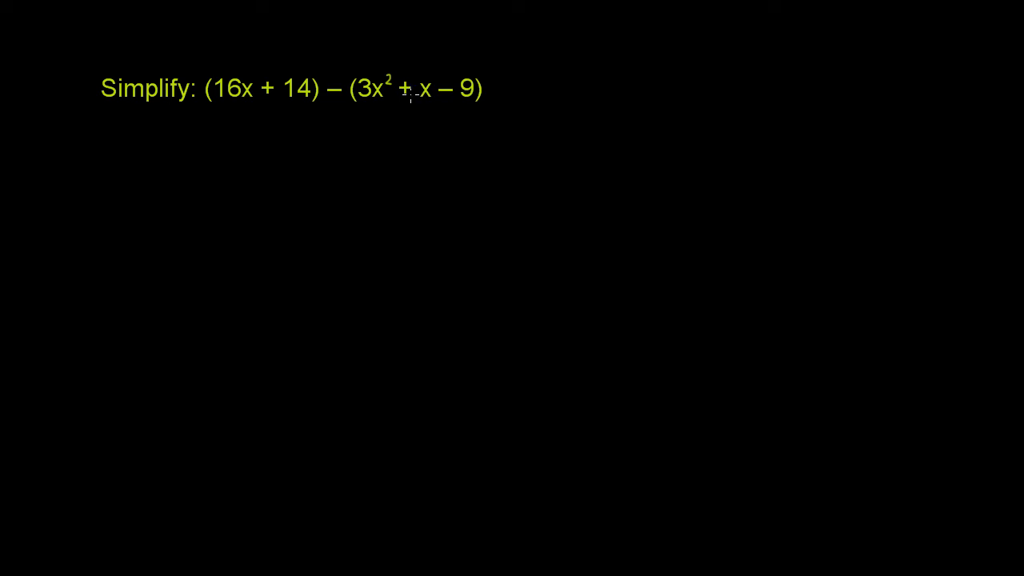
pyautogui.moveTo(264, 190)
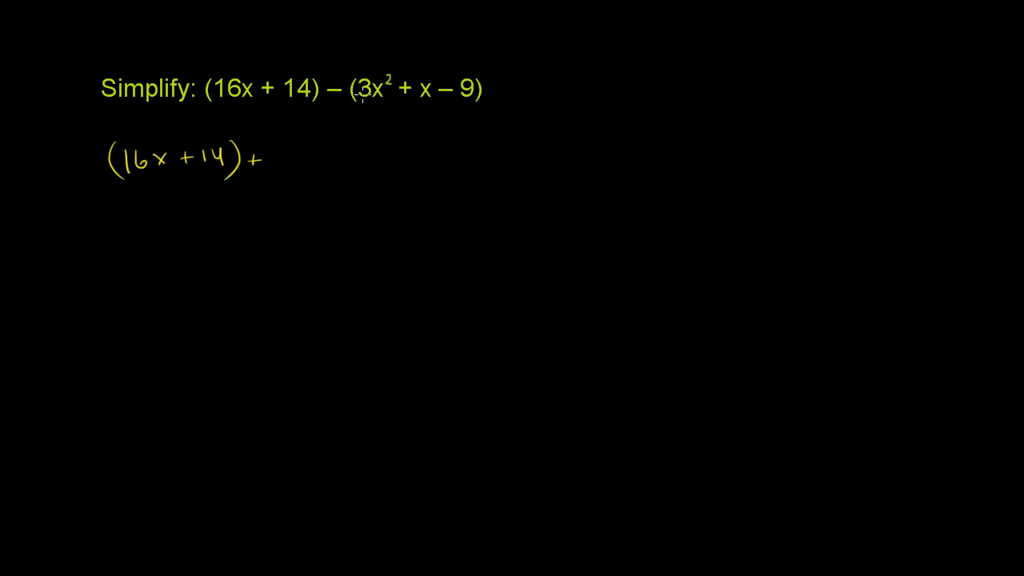
pyautogui.moveTo(360, 96)
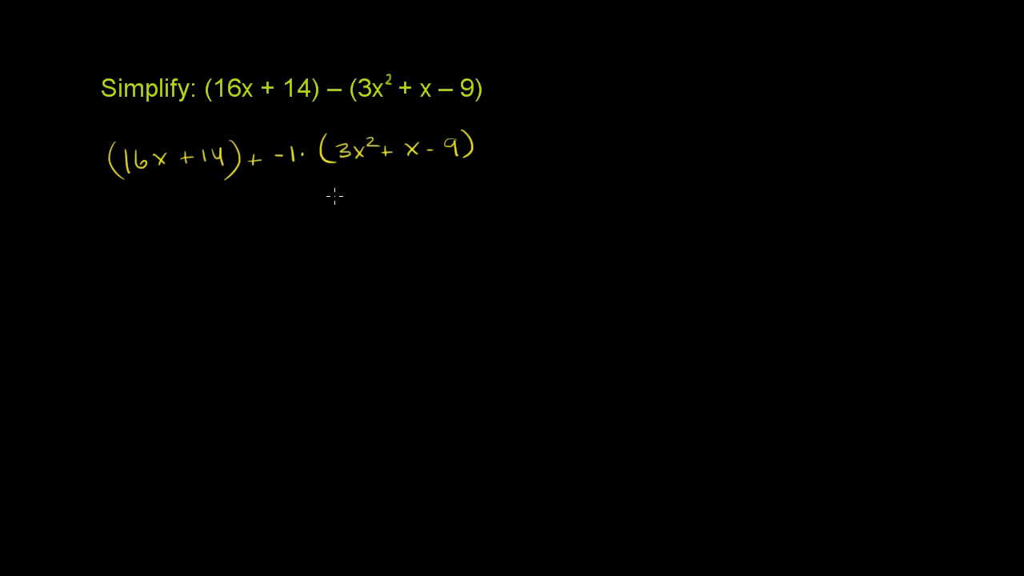
# - Draw the green arrows carrying -1 to each term, under the braced 16x + 14
pyautogui.moveTo(124, 184); pyautogui.dragTo(164, 188)
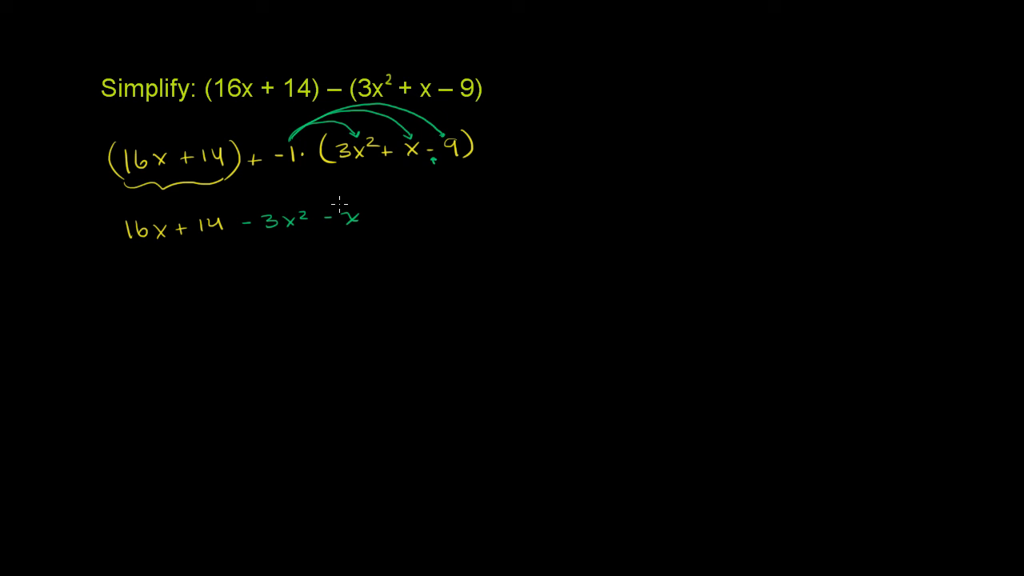
pyautogui.moveTo(296, 144)
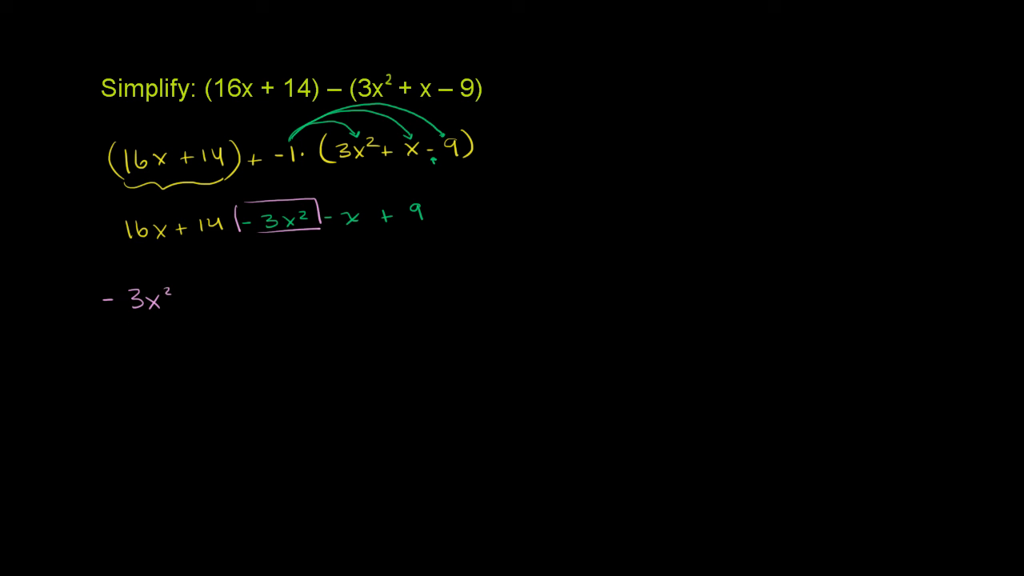
pyautogui.moveTo(86, 224)
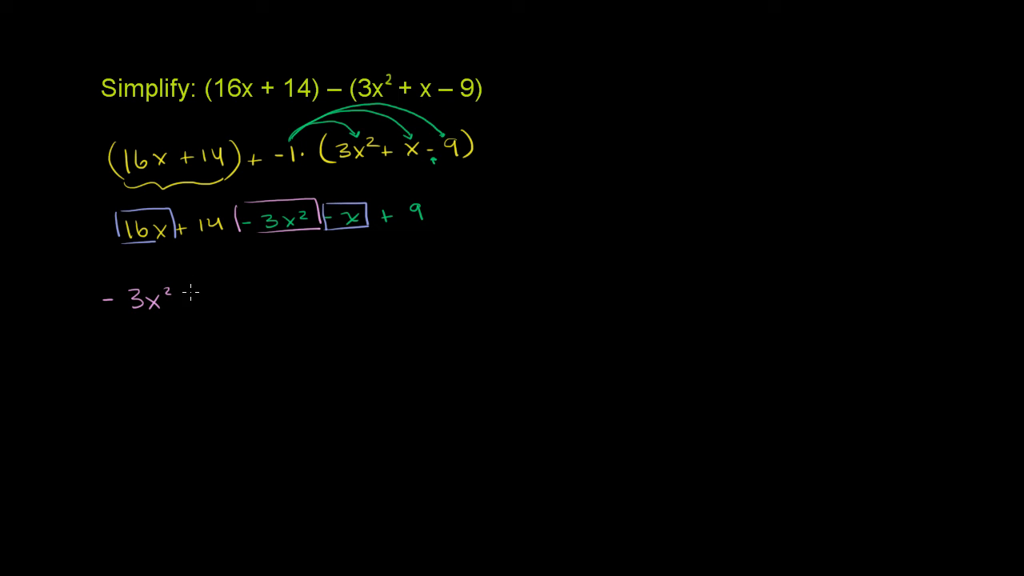
# - Write + 15 to continue the combined line -3x² + 15x
pyautogui.write('+ 15x')
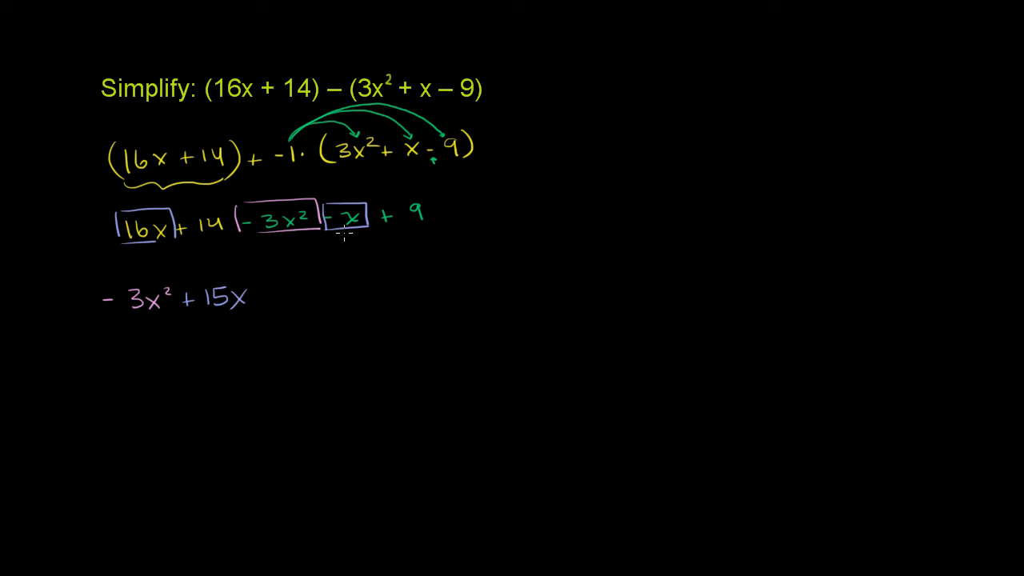
pyautogui.moveTo(12, 173)
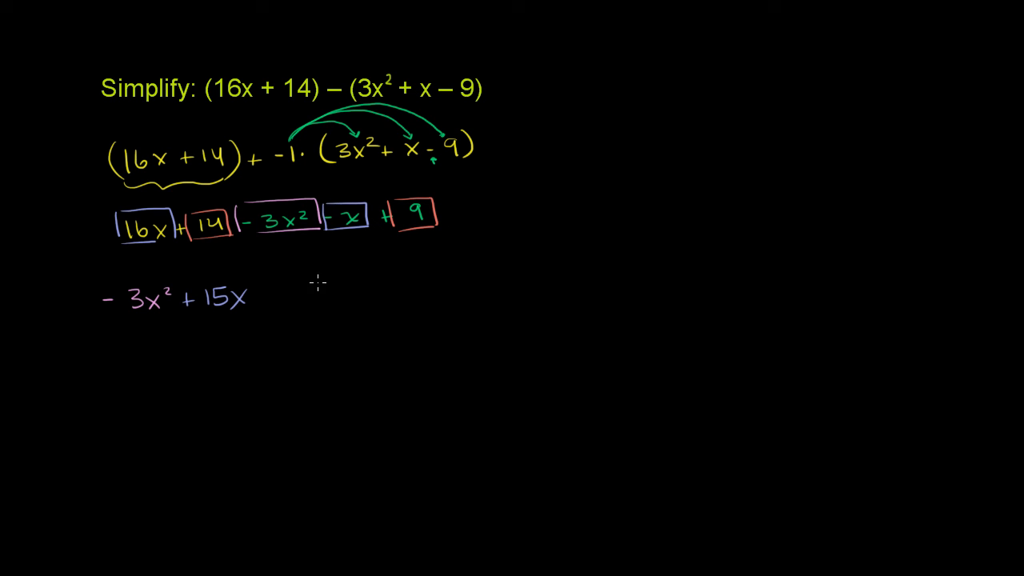
pyautogui.moveTo(326, 276)
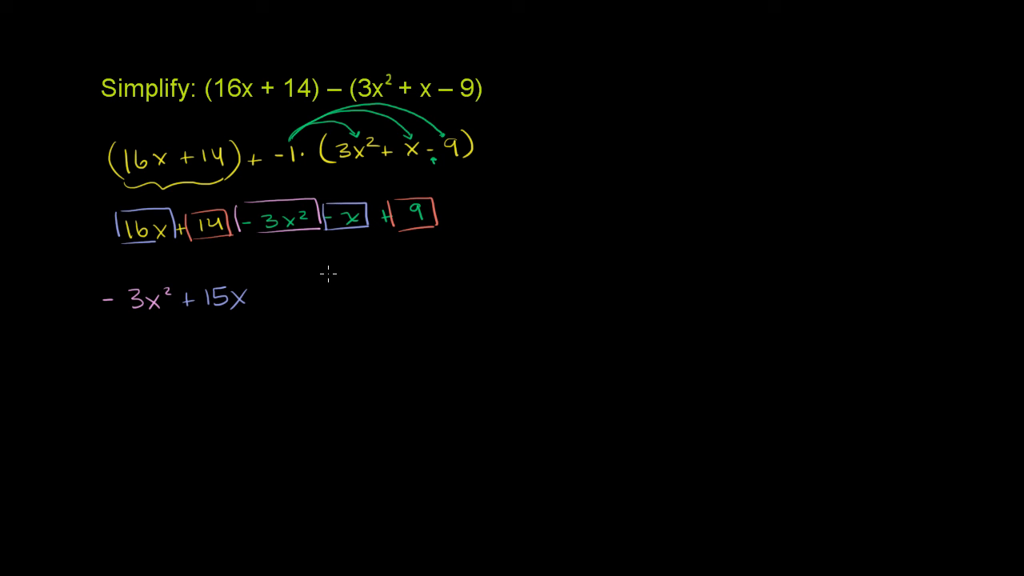